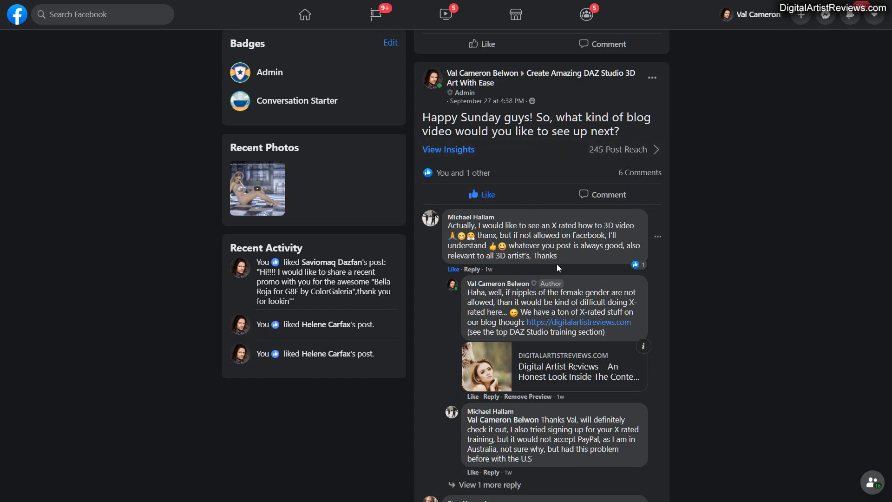
Scroll down through the comment suggestions on the blog-video post.
scroll("down", 3)
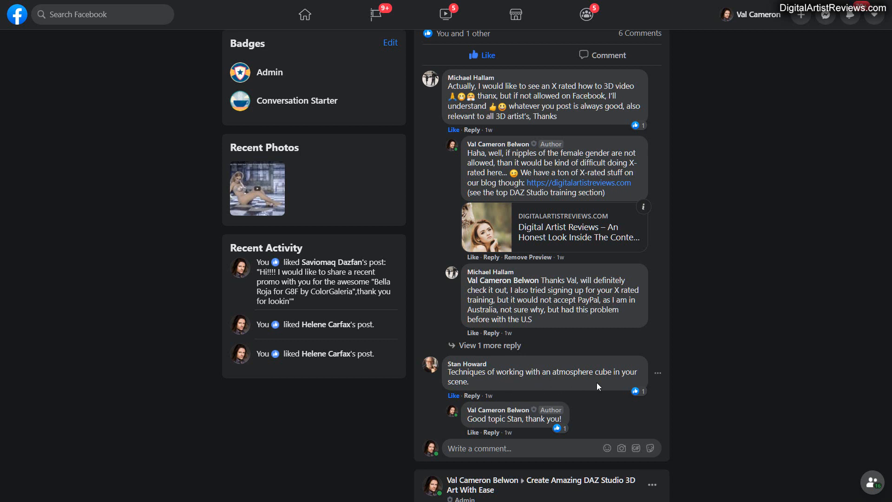
mouse_move(571, 403)
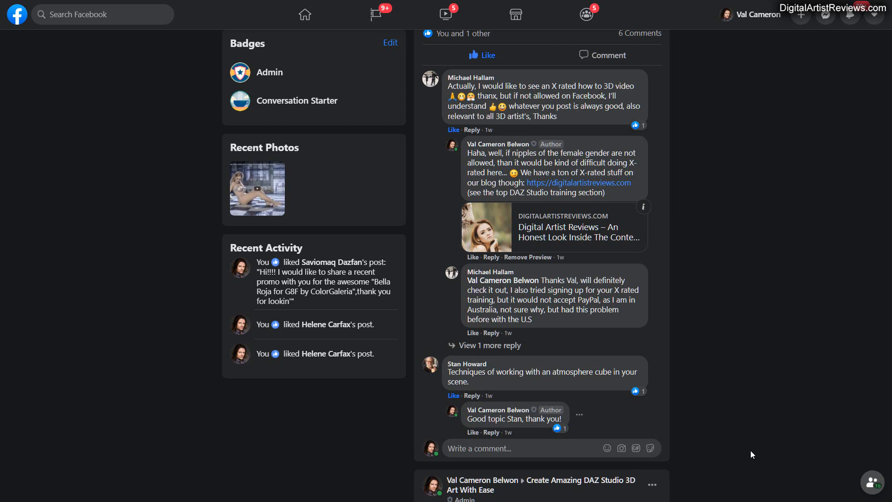
mouse_move(743, 396)
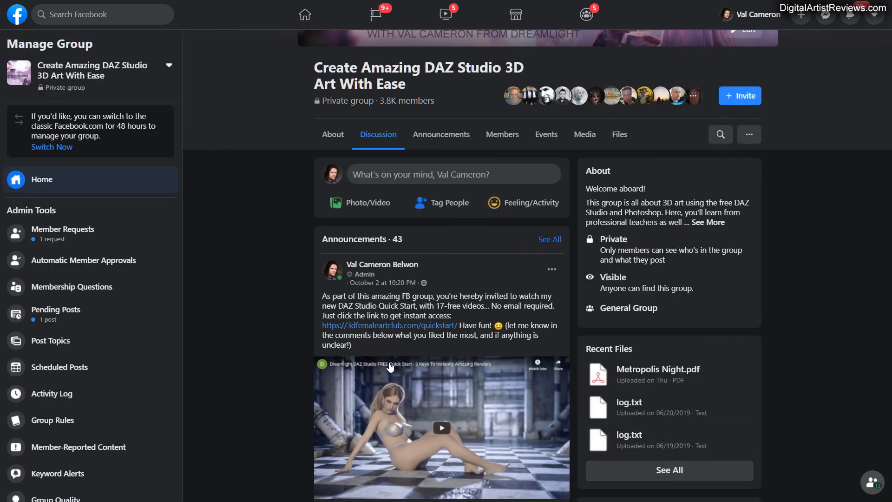
scroll("down", 3)
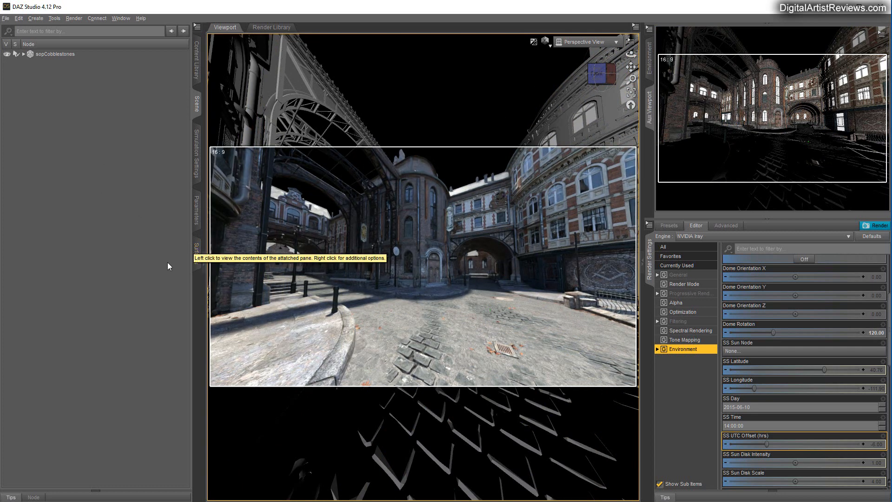
mouse_move(142, 262)
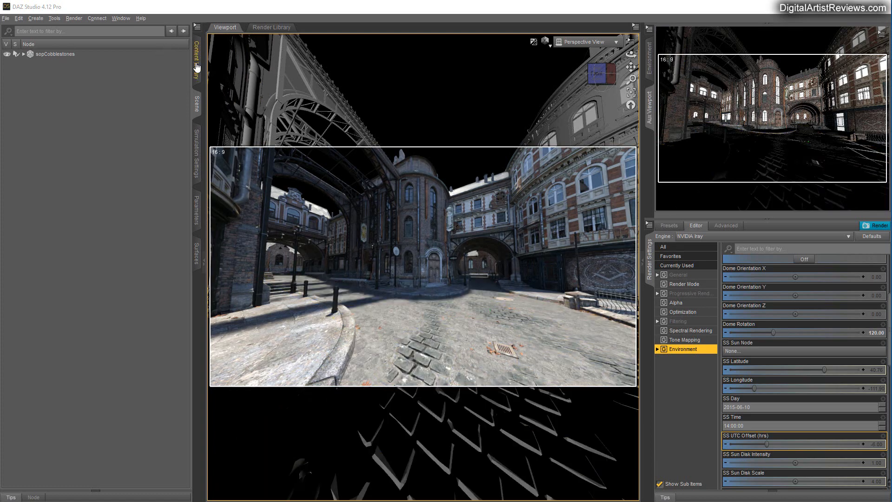
Open the Content Library to browse installed content.
left_click(196, 62)
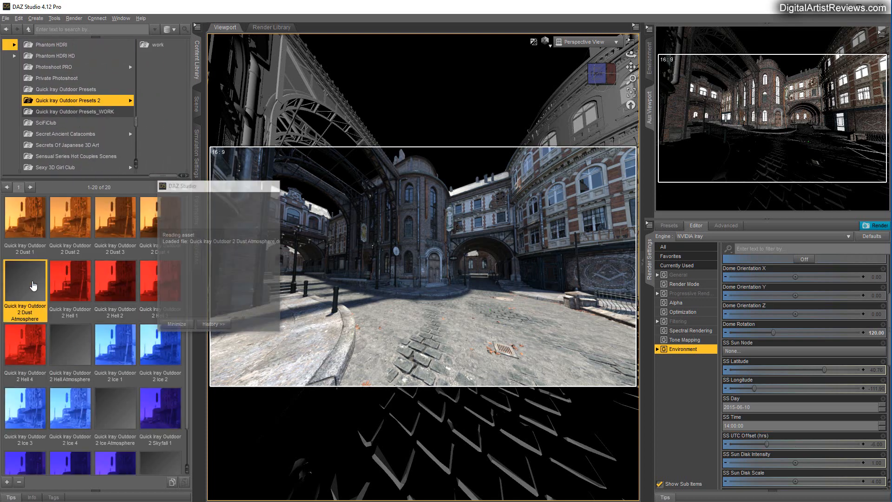
Load the Quick Iray Outdoor 2 Dust Atmosphere preset and view its Surfaces settings.
double_click(25, 287)
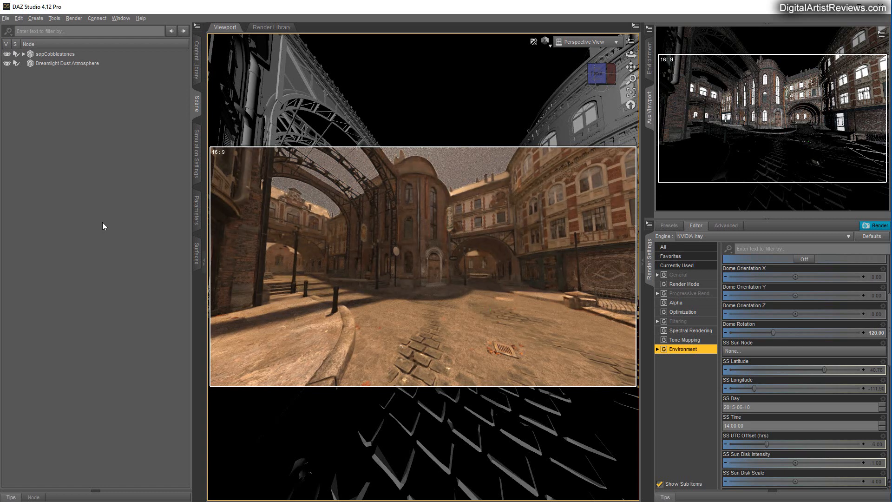
left_click(70, 63)
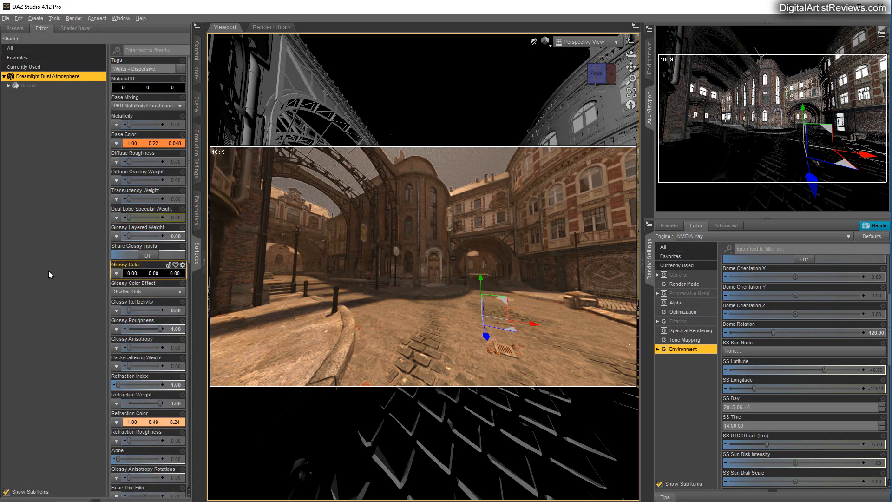
scroll("down", 3)
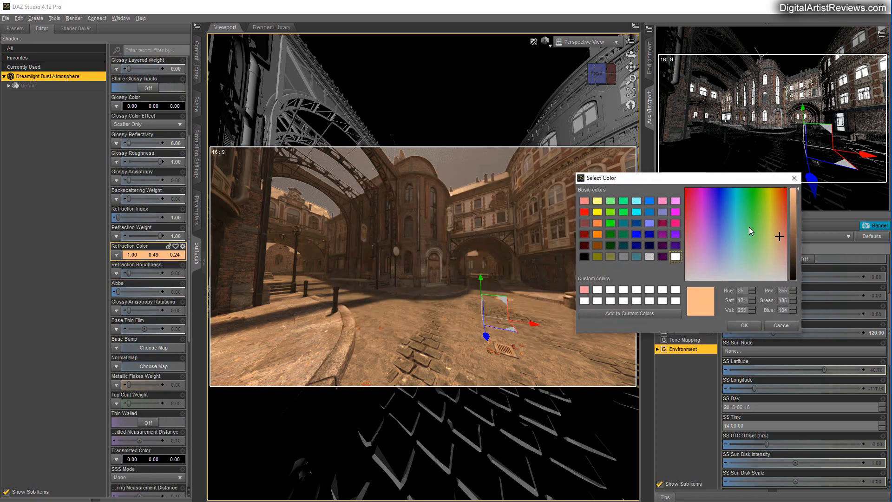
left_click(743, 325)
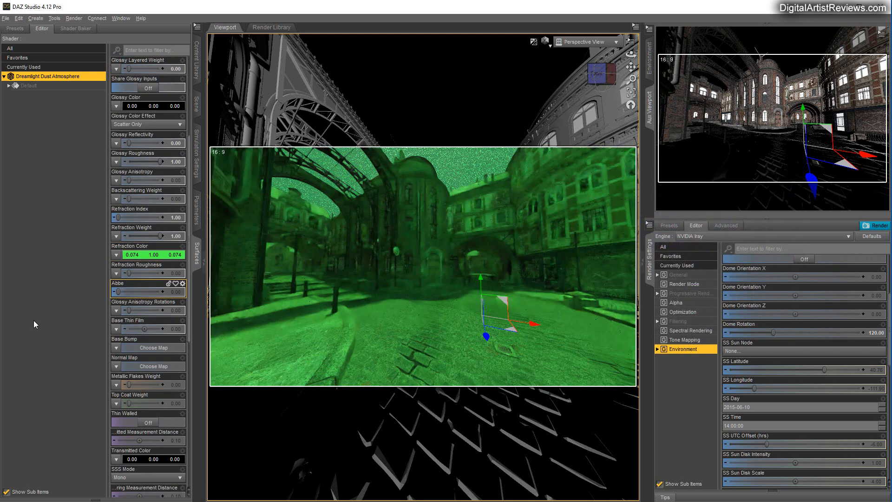
left_click(19, 18)
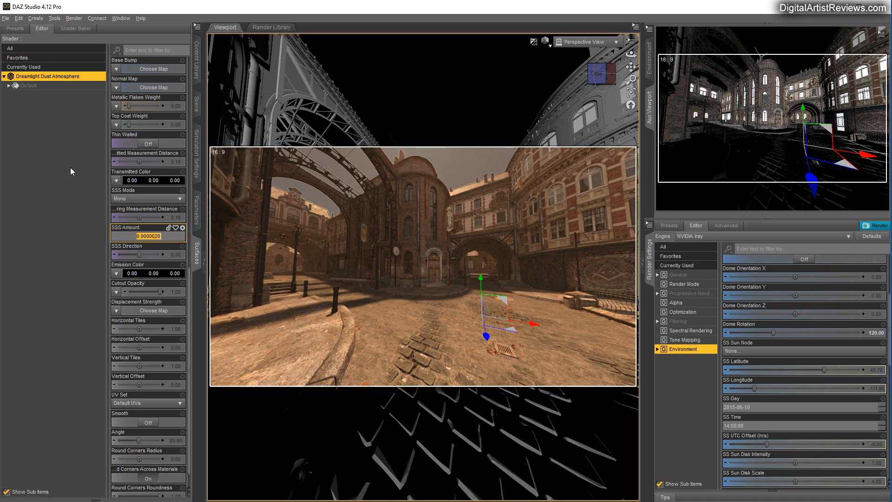
mouse_move(381, 125)
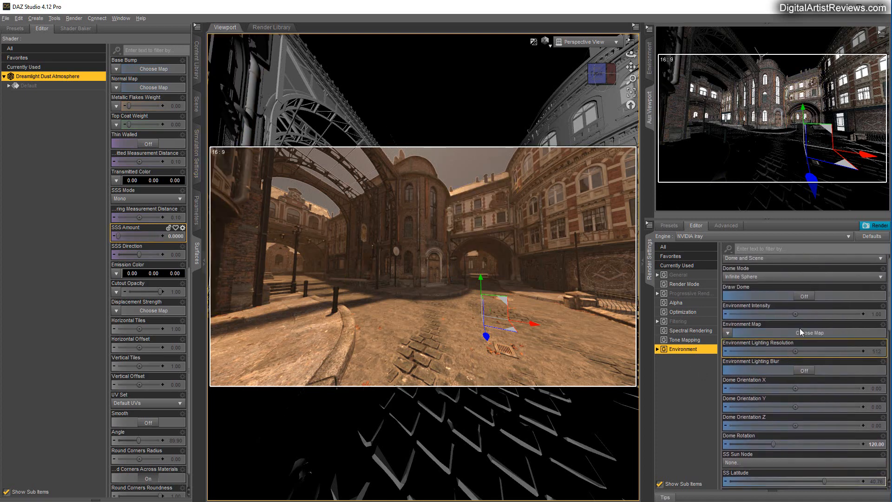
Turn Draw Dome on and move the camera down the street beside the iron pipe.
left_click(803, 296)
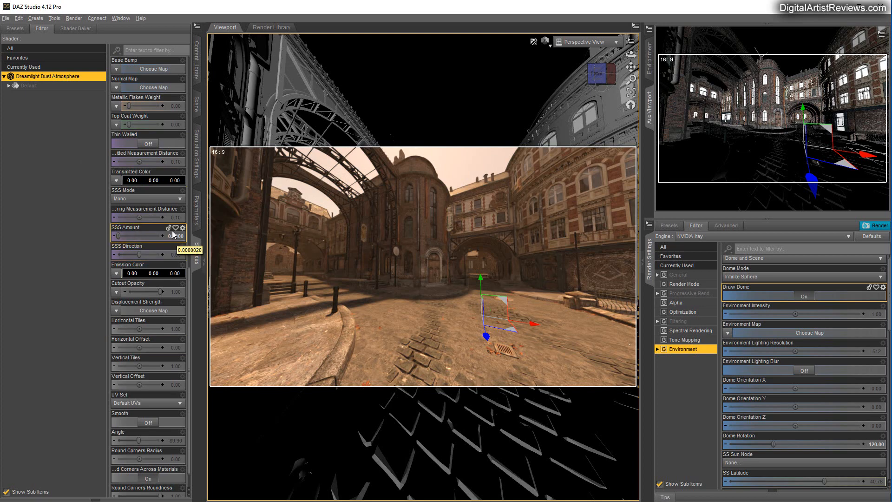
scroll("down", 3)
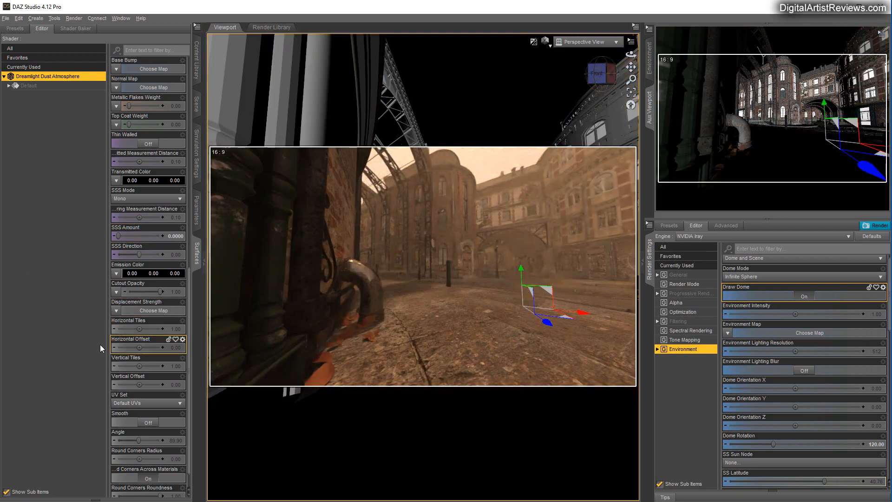
left_click(148, 236)
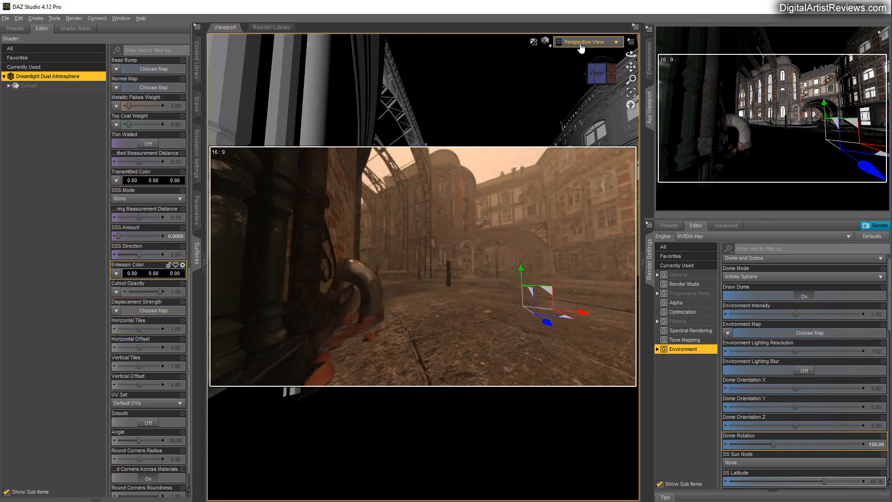
View the dust atmosphere box from Top and Left views, then return to Perspective.
left_click(586, 41)
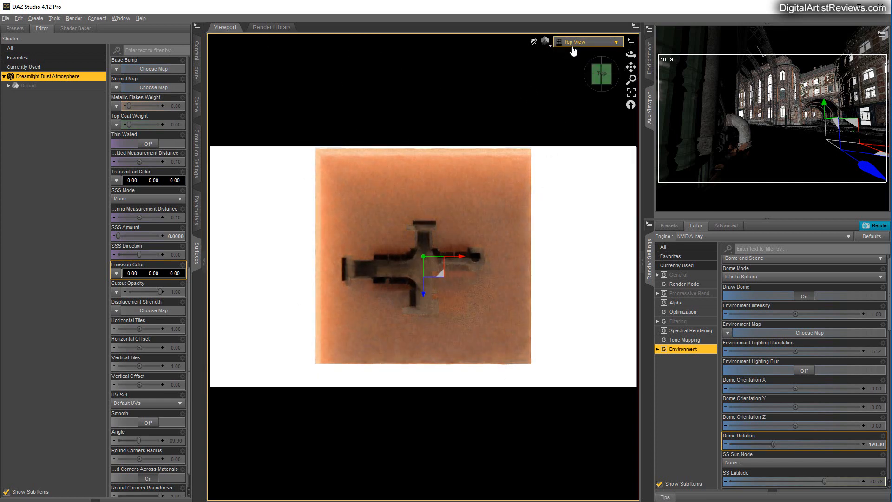
left_click(587, 40)
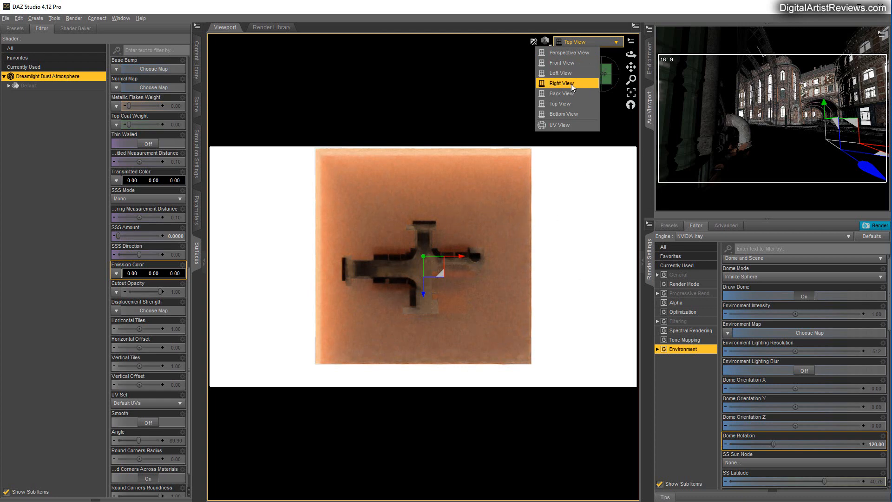
left_click(558, 73)
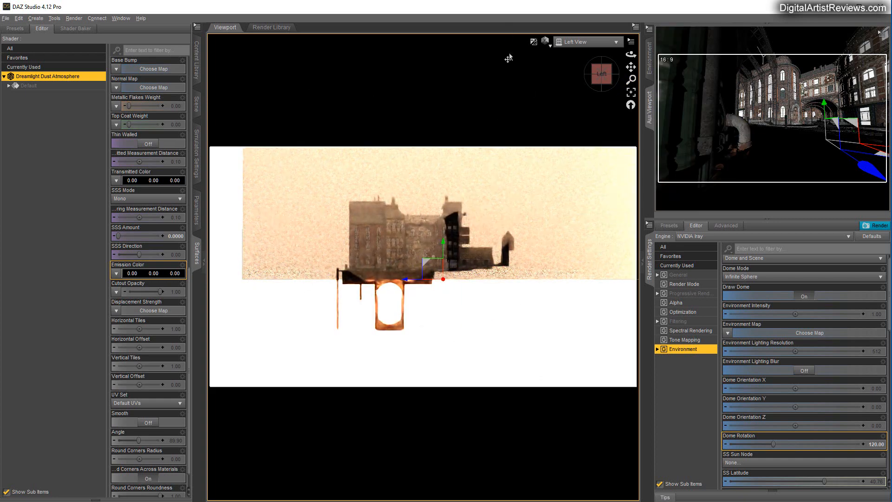
left_click(588, 41)
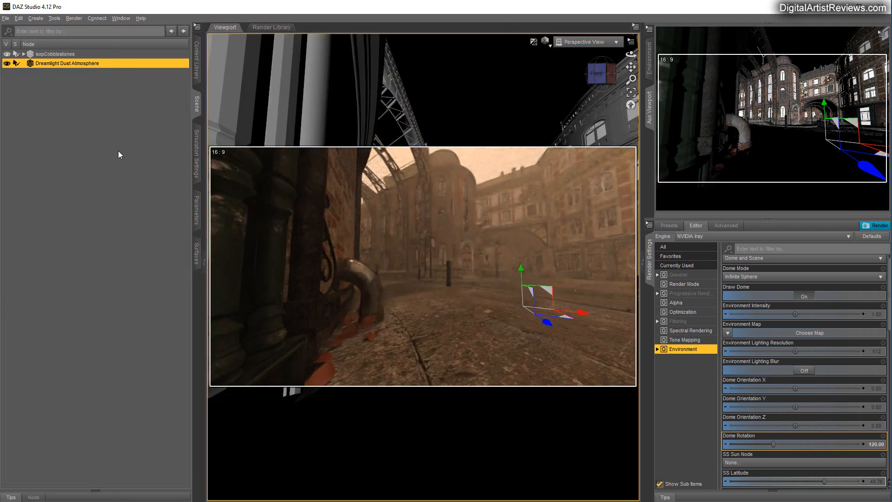
mouse_move(66, 104)
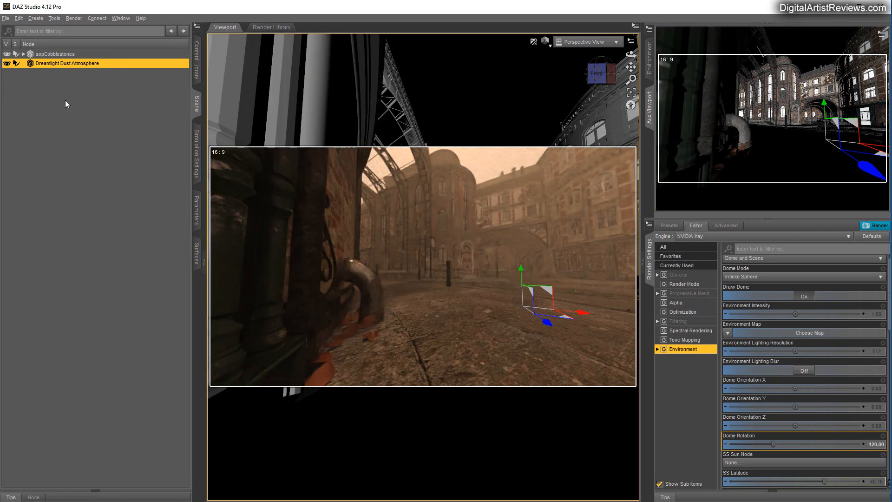
mouse_move(94, 147)
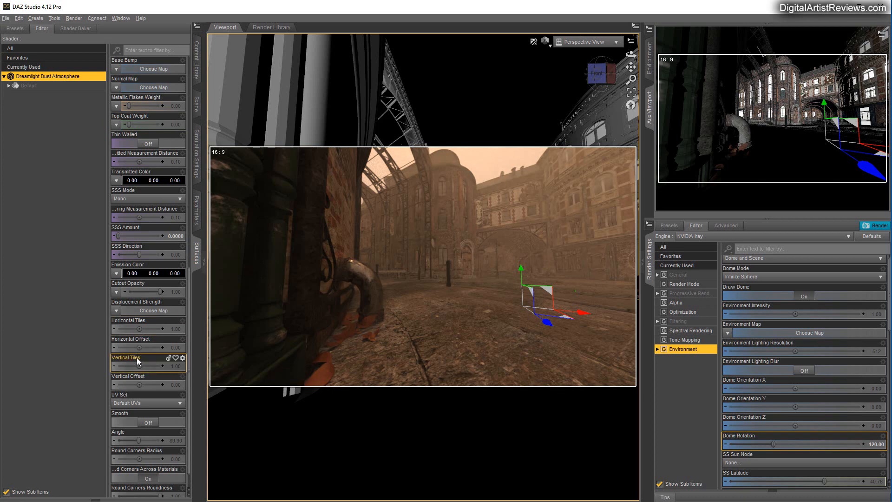
Scroll the Dust Atmosphere surface properties down to Emission Color.
scroll("down", 3)
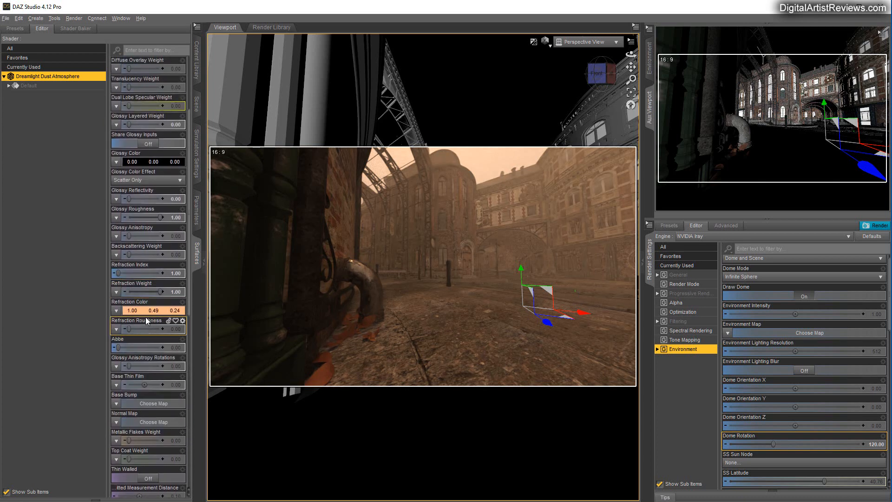
scroll("down", 3)
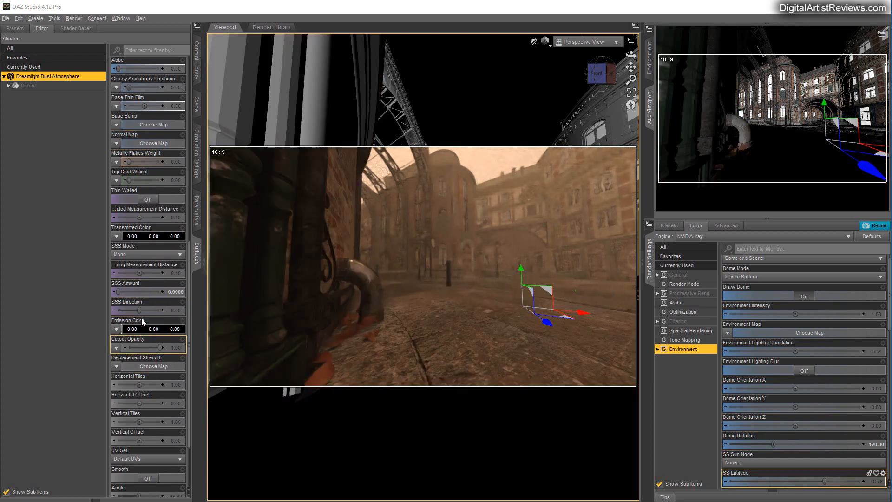
Set the atmosphere's Emission Color to green and Luminance to 10000.
left_click(116, 329)
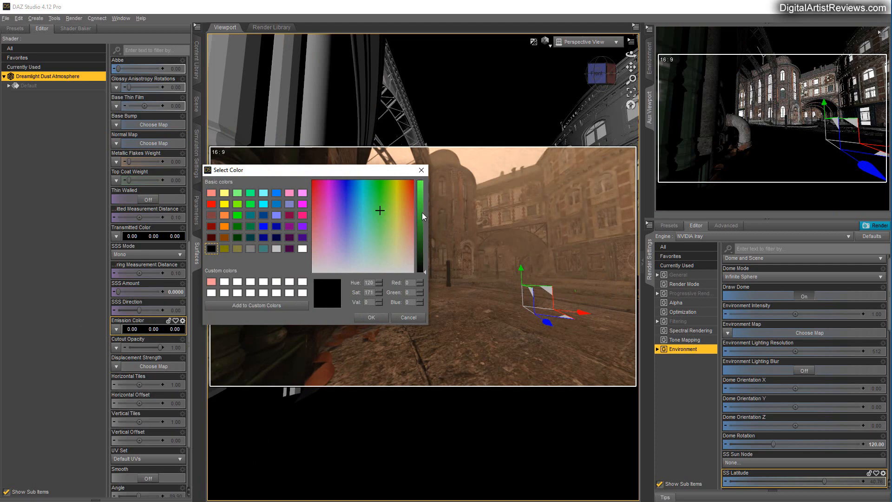
left_click(370, 317)
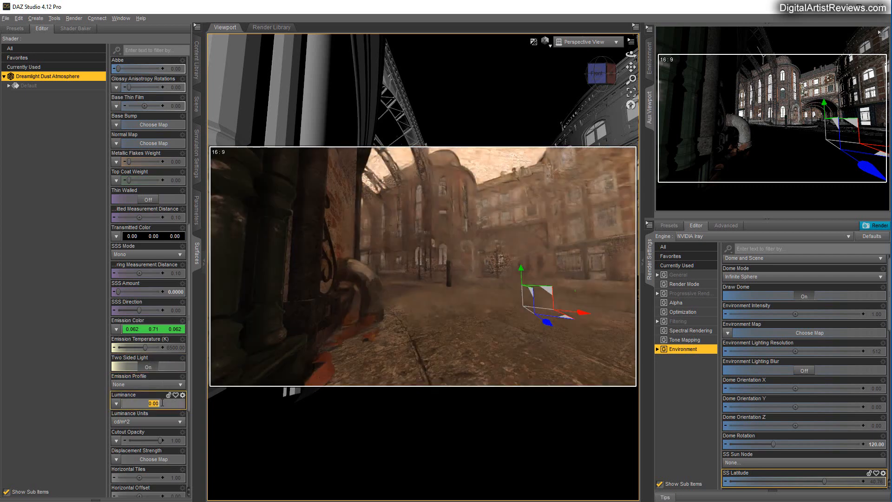
type("10000")
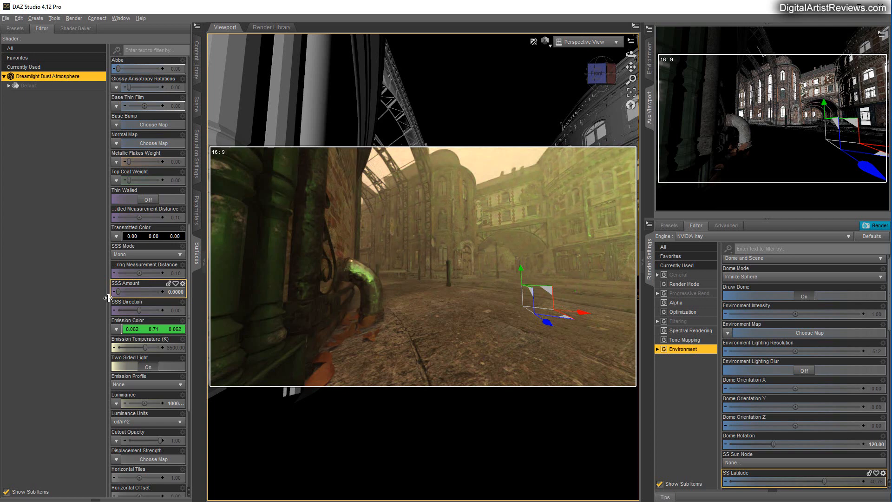
left_click(196, 99)
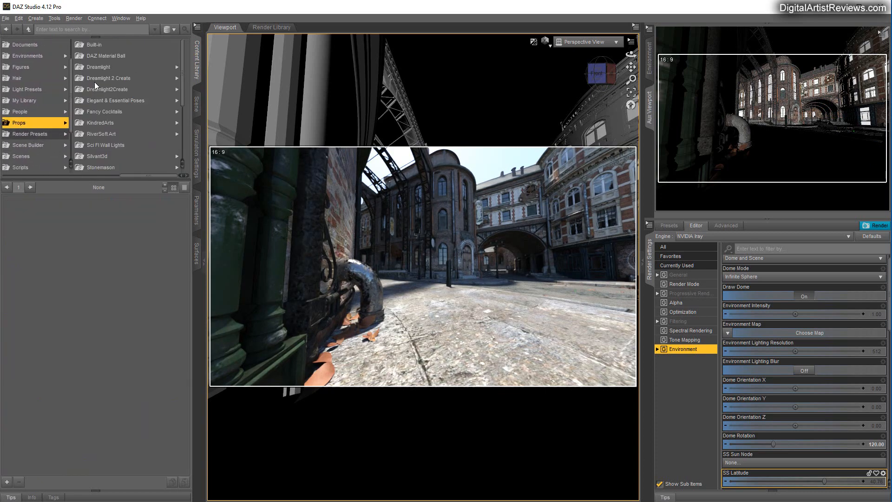
Browse to Props > Dreamlight > Iray > Instant Fog in the Content Library.
left_click(98, 66)
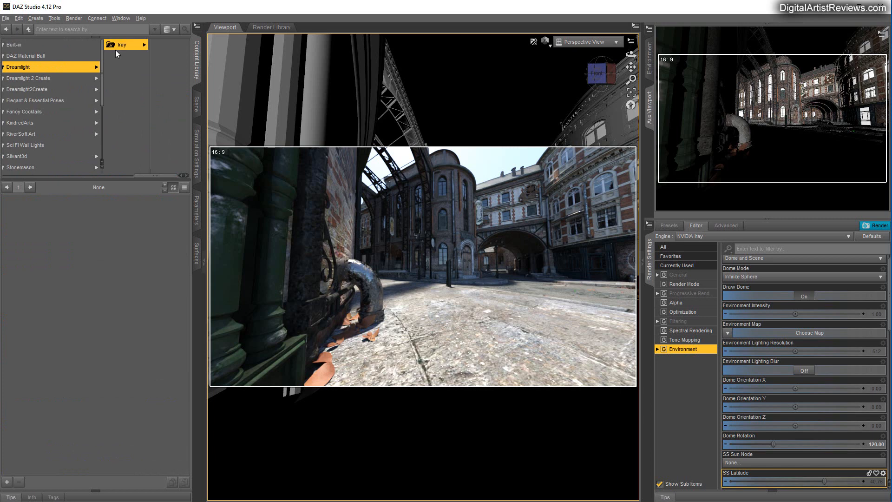
left_click(119, 45)
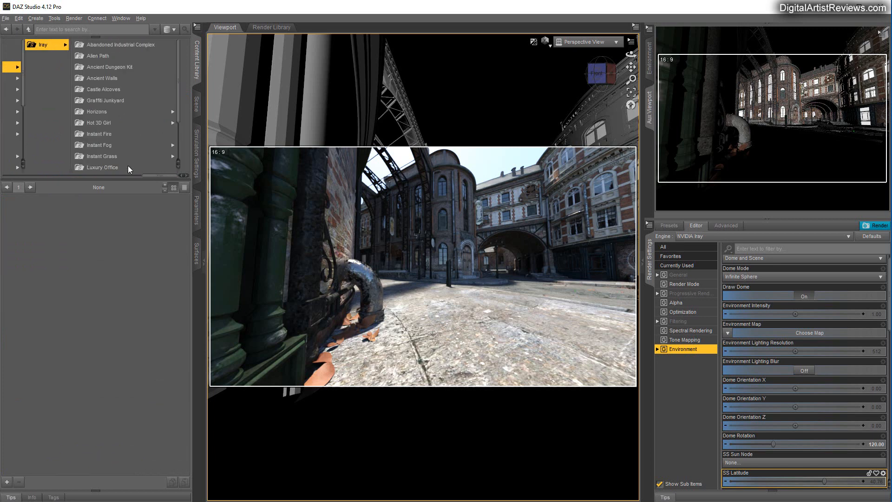
left_click(99, 145)
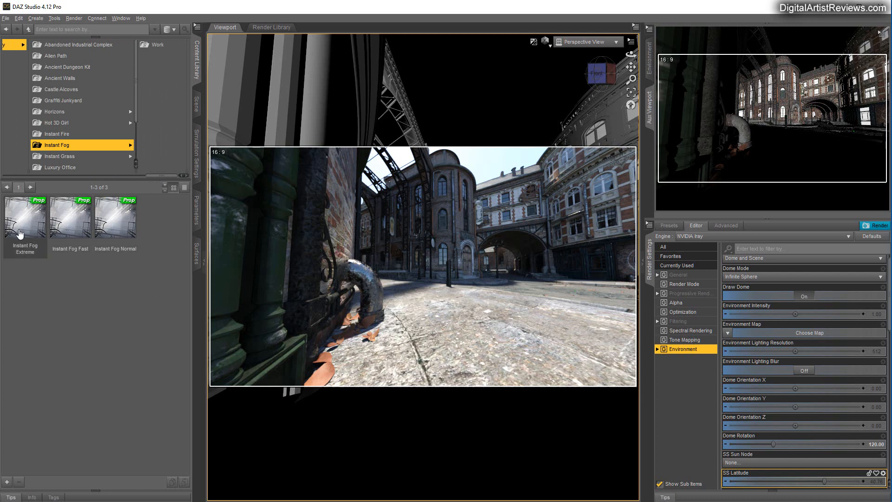
mouse_move(70, 217)
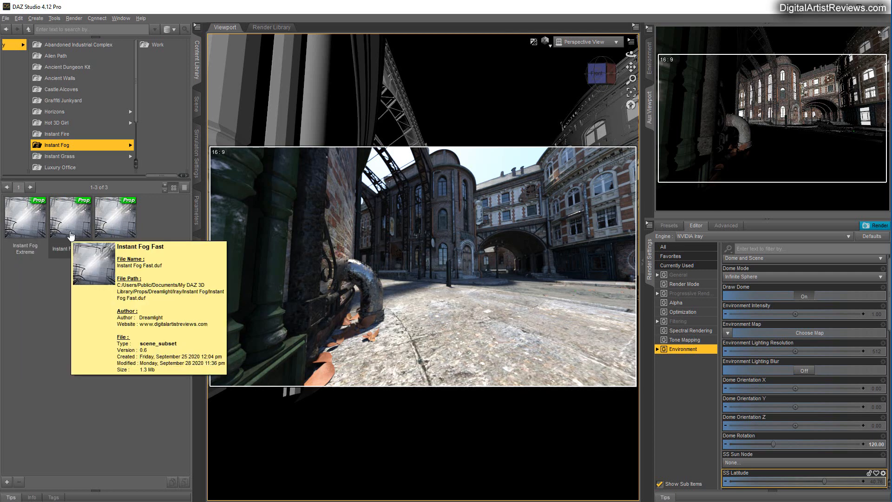
mouse_move(117, 222)
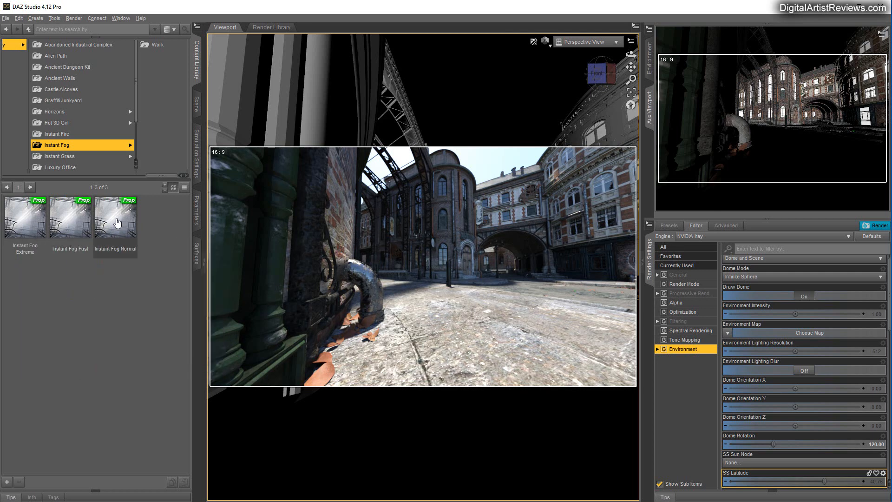
Load the Instant Fog Normal prop with its fog camera.
left_click(115, 217)
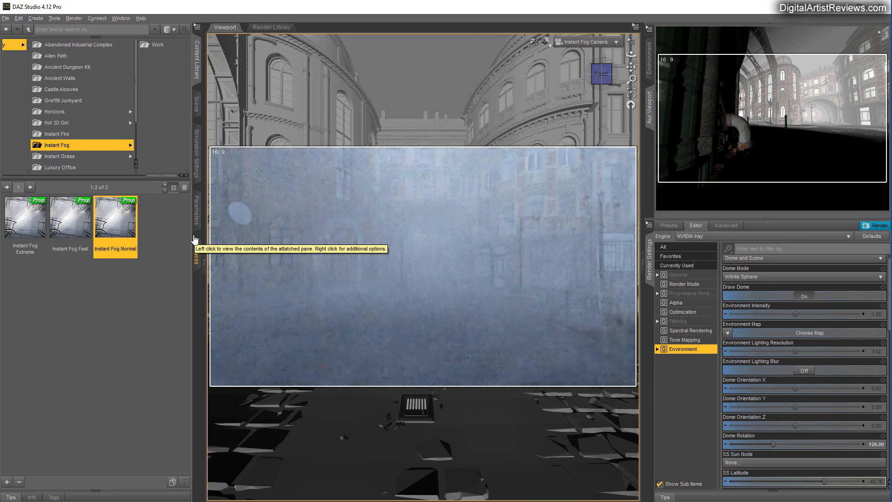
mouse_move(110, 335)
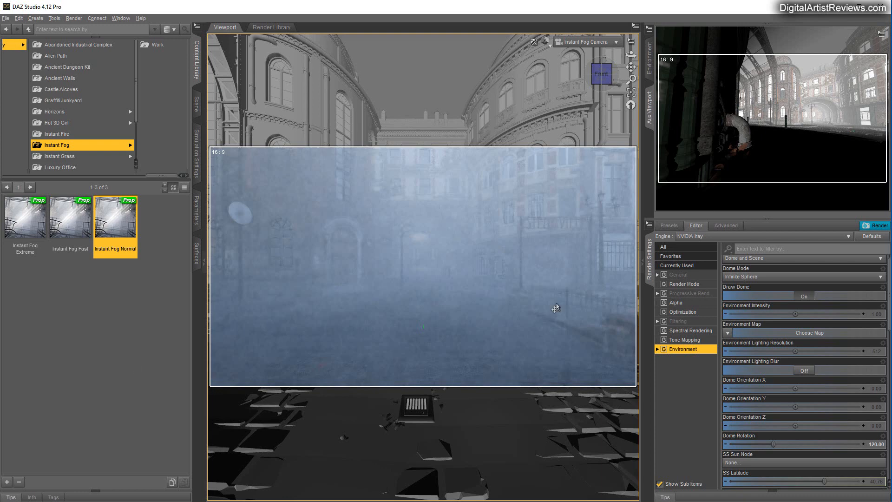
mouse_move(567, 41)
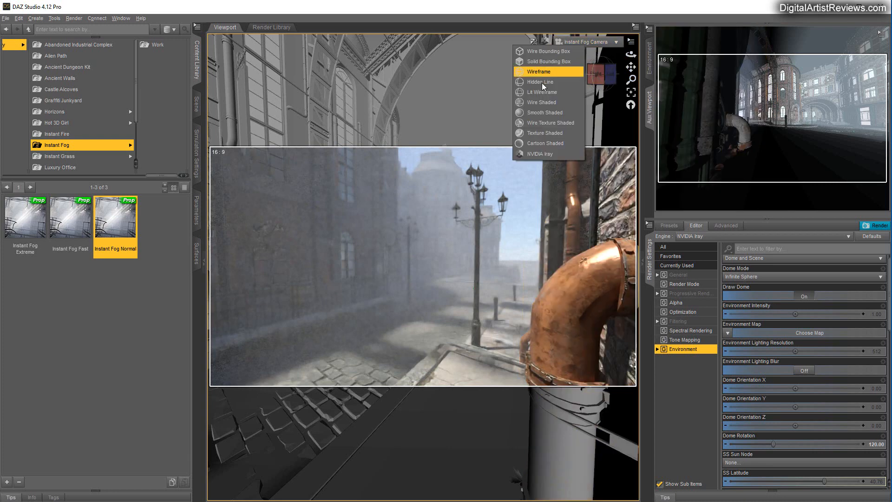
mouse_move(540, 103)
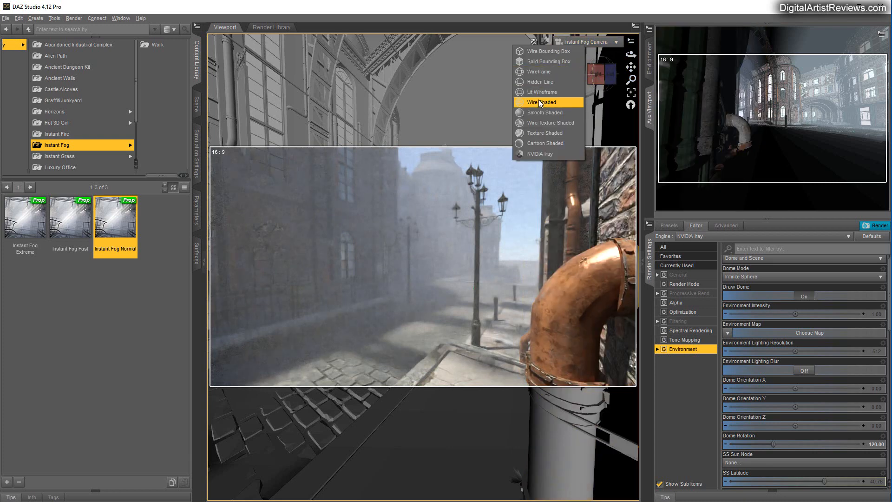
Switch the viewport Drawing Style from NVIDIA Iray to a shaded preview.
left_click(541, 102)
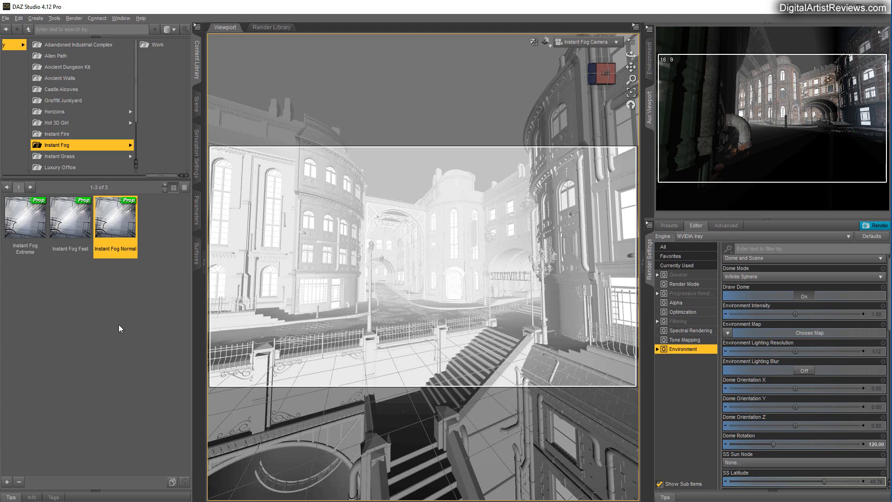
Switch the viewport back to NVIDIA Iray and set Draw Dome to Off.
double_click(114, 215)
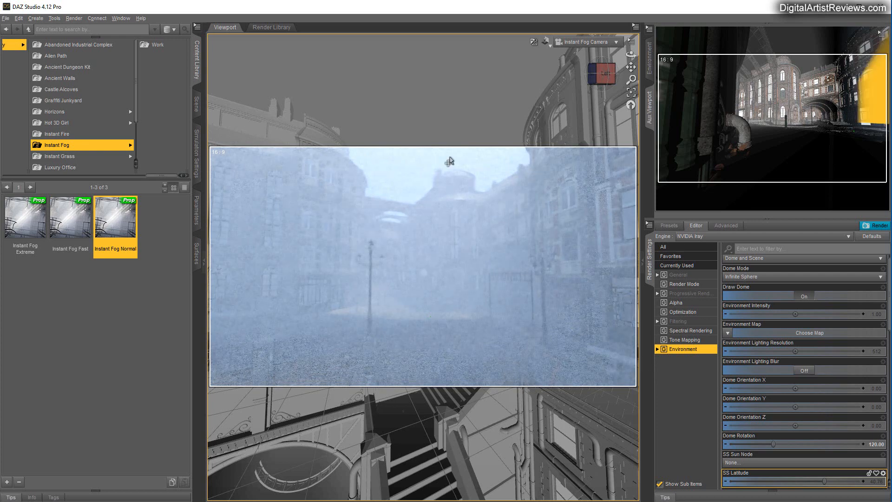
left_click(803, 295)
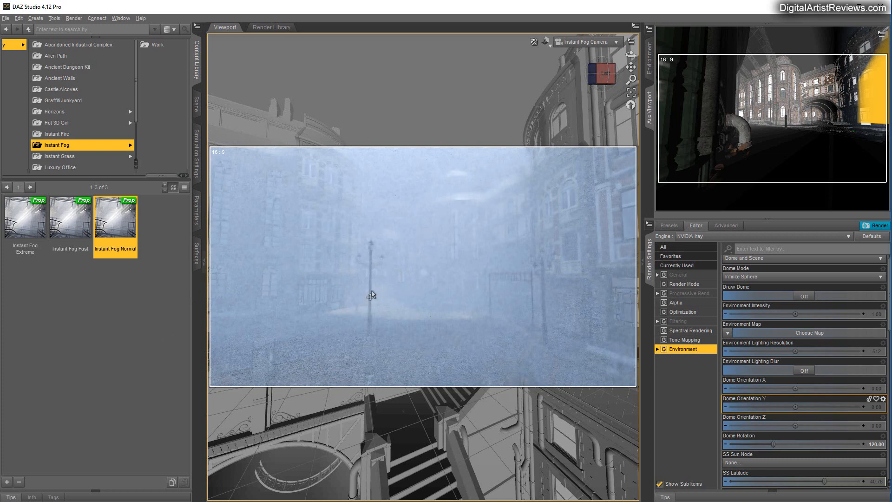
mouse_move(136, 349)
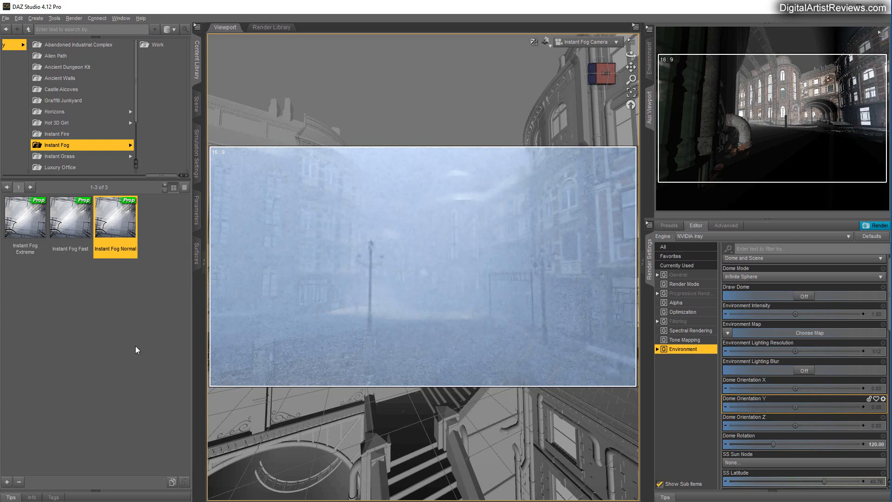
mouse_move(142, 398)
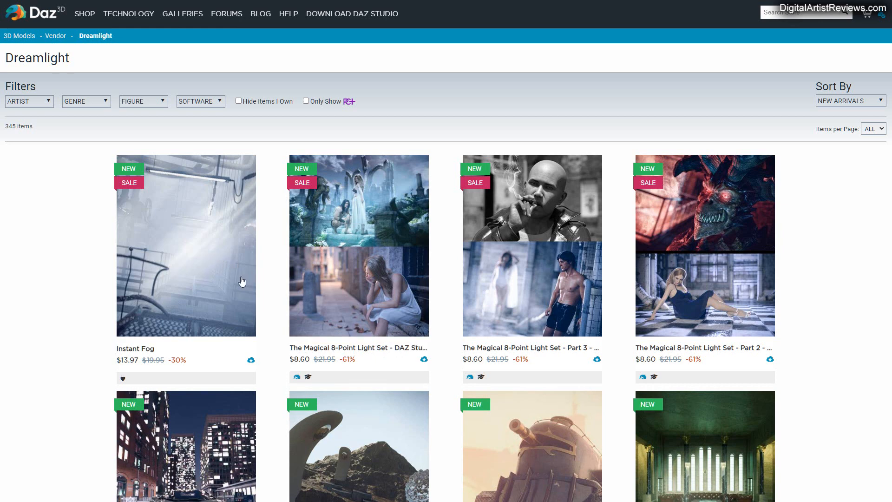
mouse_move(179, 264)
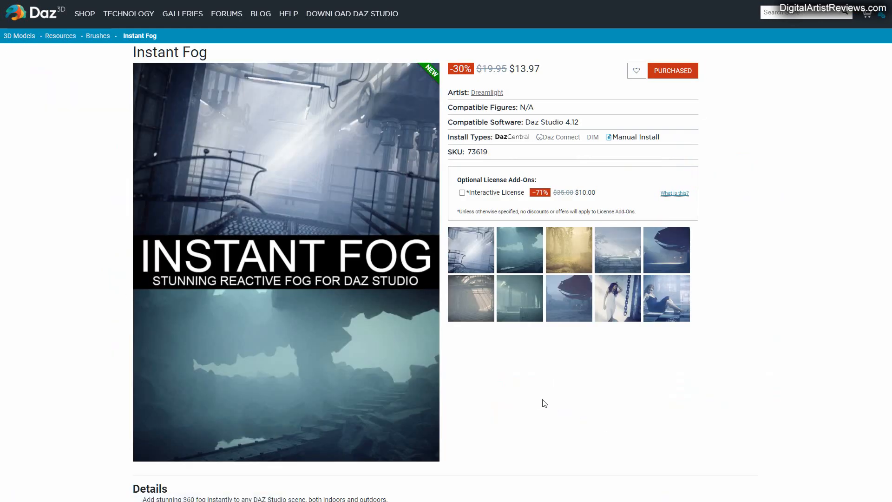
mouse_move(403, 75)
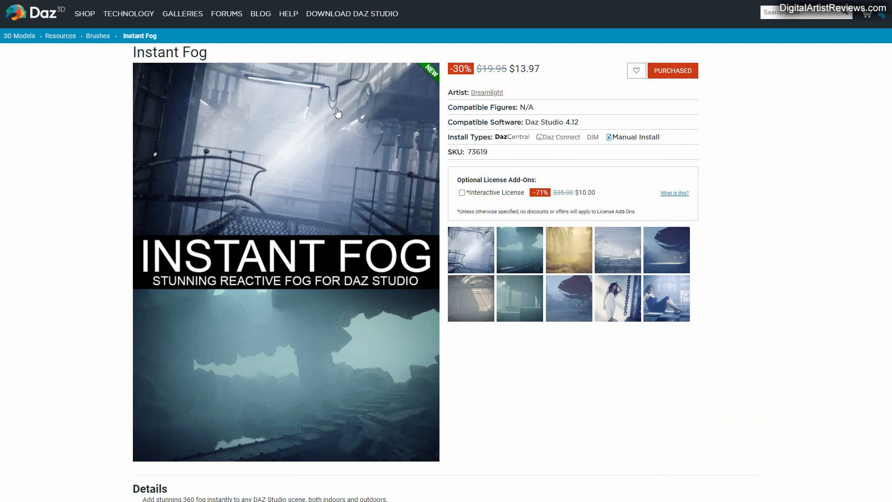
mouse_move(313, 87)
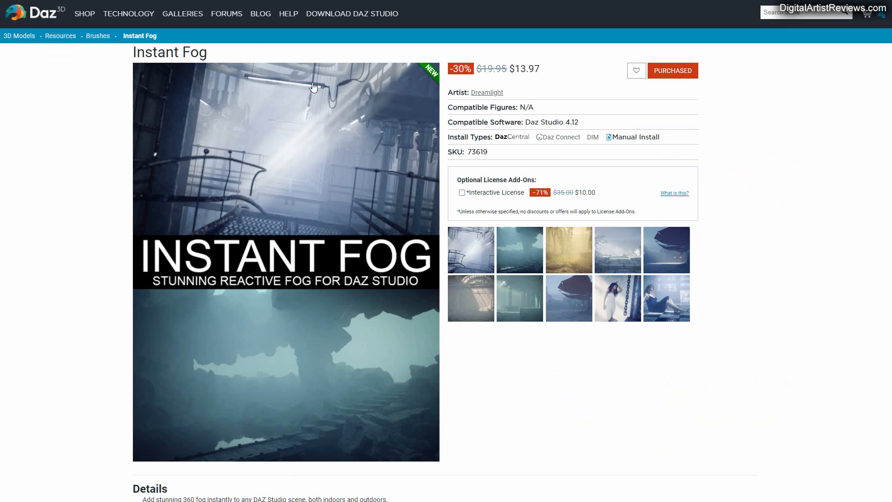
mouse_move(345, 95)
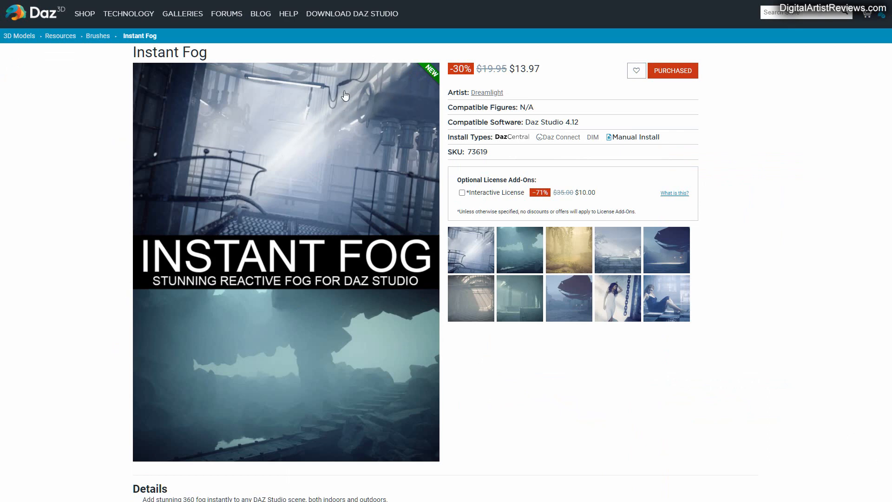
Open Dreamlight's Instant Fog product tile on the Daz 3D store.
left_click(285, 171)
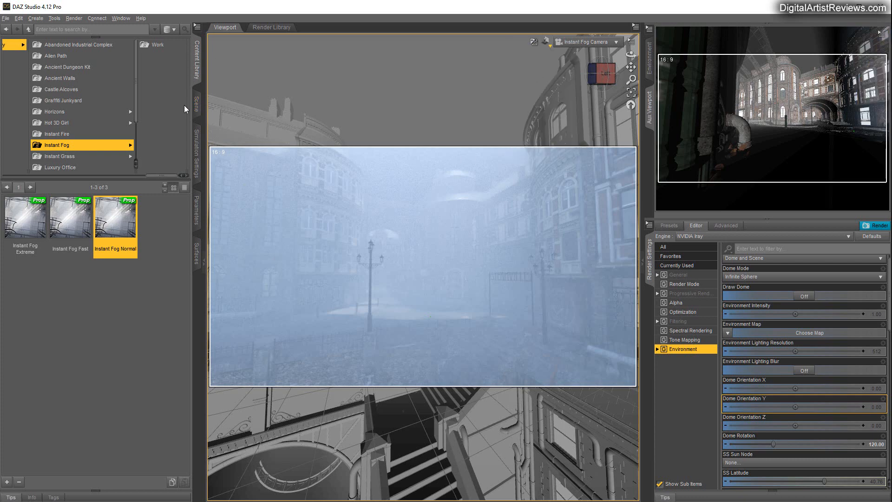
mouse_move(149, 104)
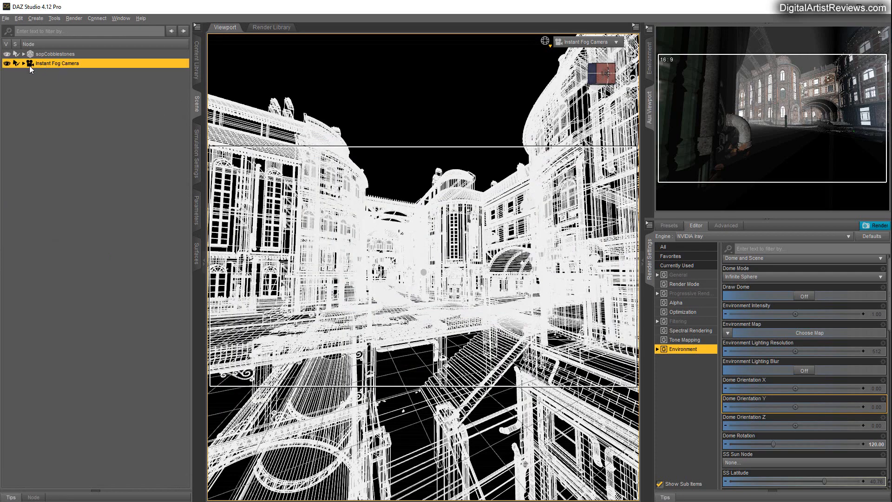
Expand Instant Fog Camera, select the Instant Fog prop, and show its Parameters.
left_click(23, 63)
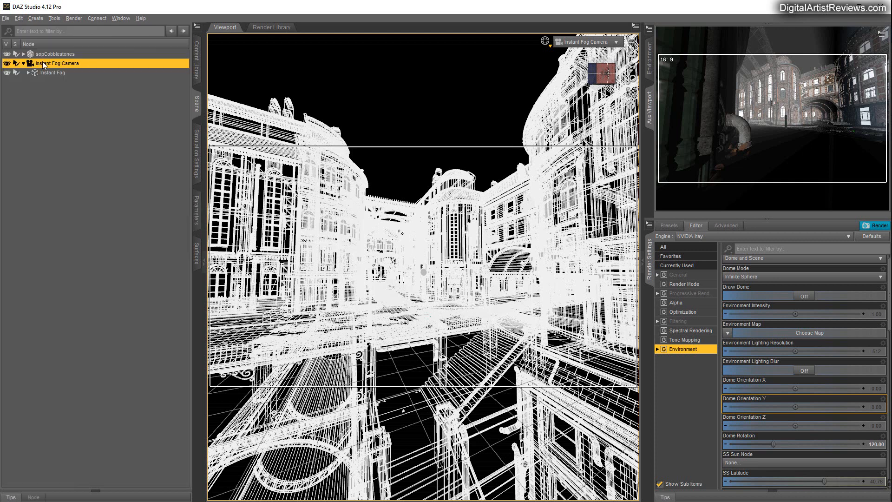
left_click(52, 73)
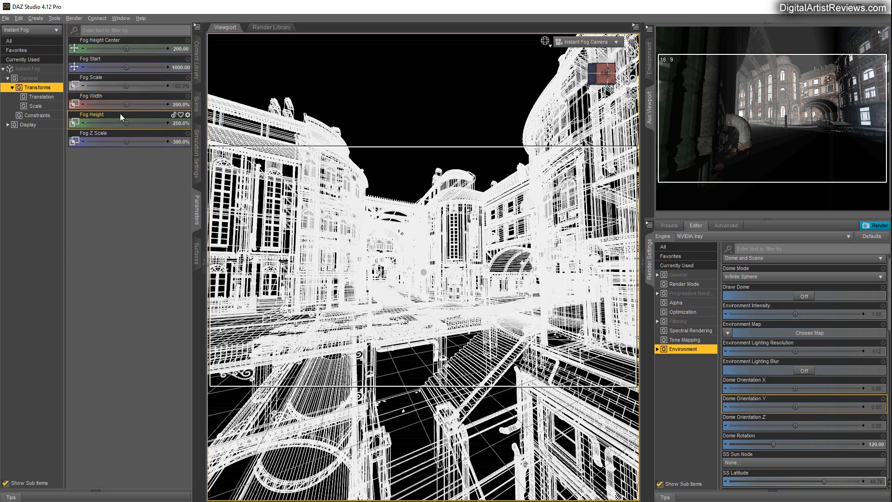
left_click(114, 132)
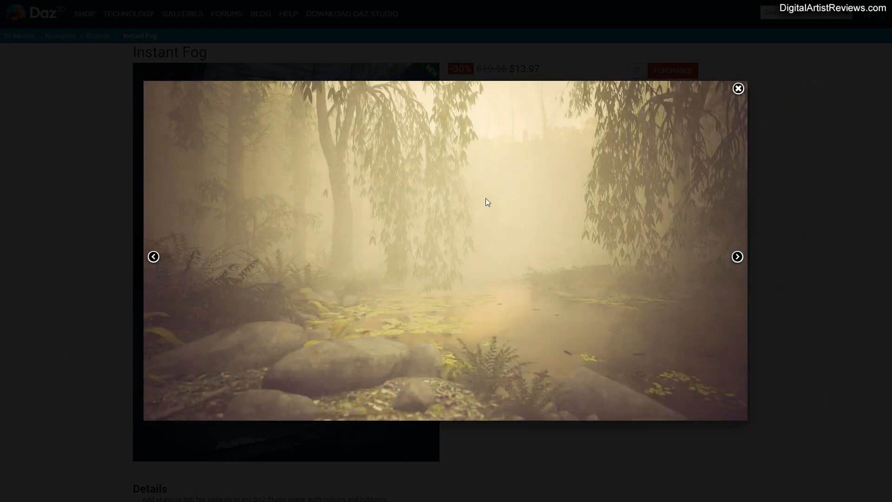
mouse_move(509, 378)
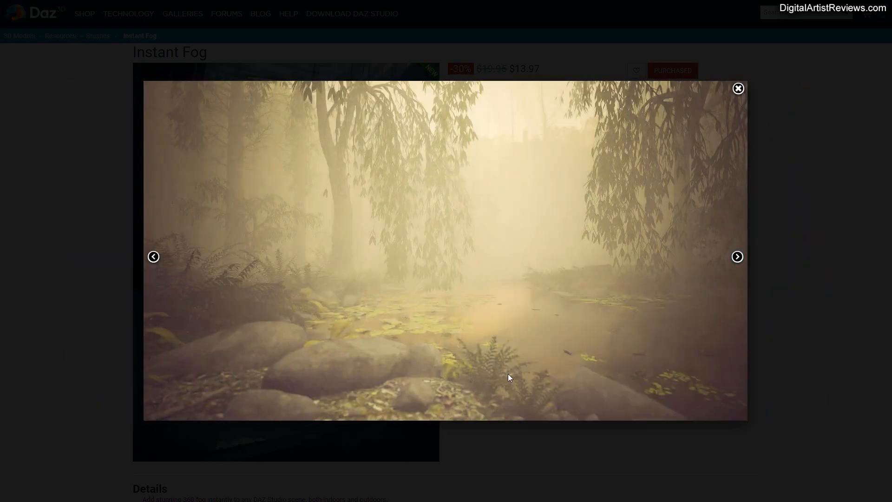
Browse the Instant Fog example renders, including the foggy pillars image, in the lightbox.
left_click(737, 256)
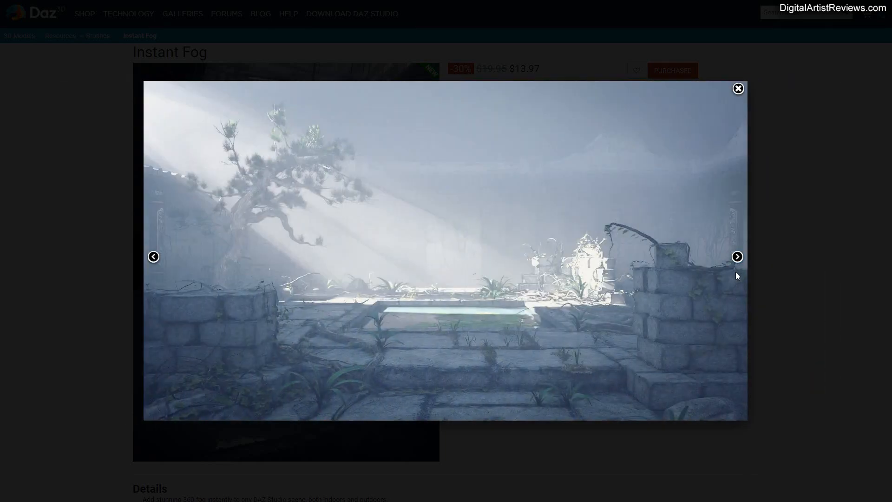
mouse_move(762, 307)
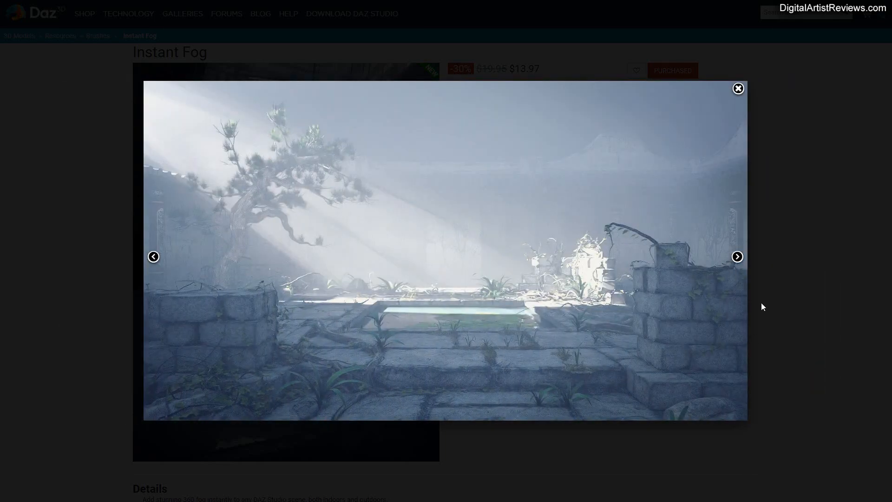
left_click(736, 256)
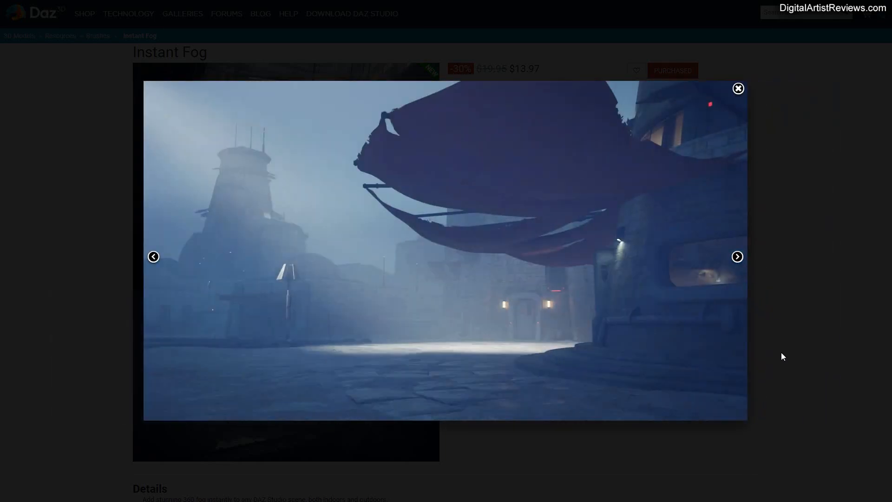
left_click(737, 256)
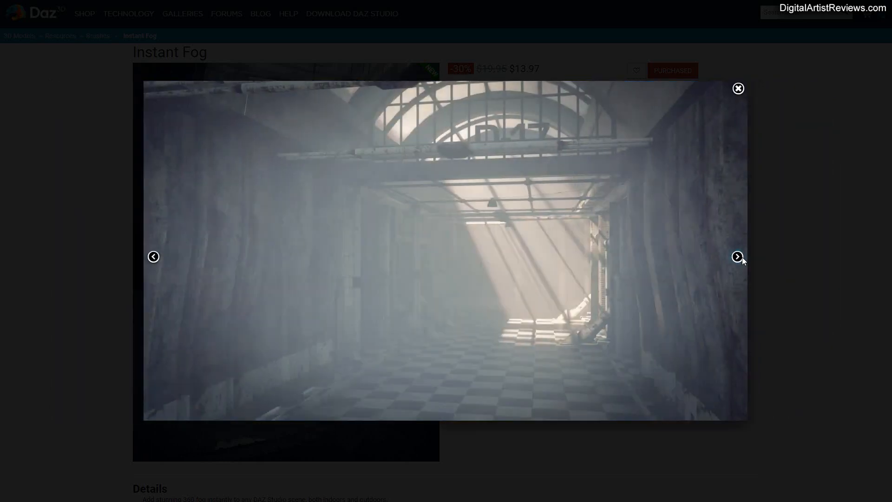
left_click(737, 88)
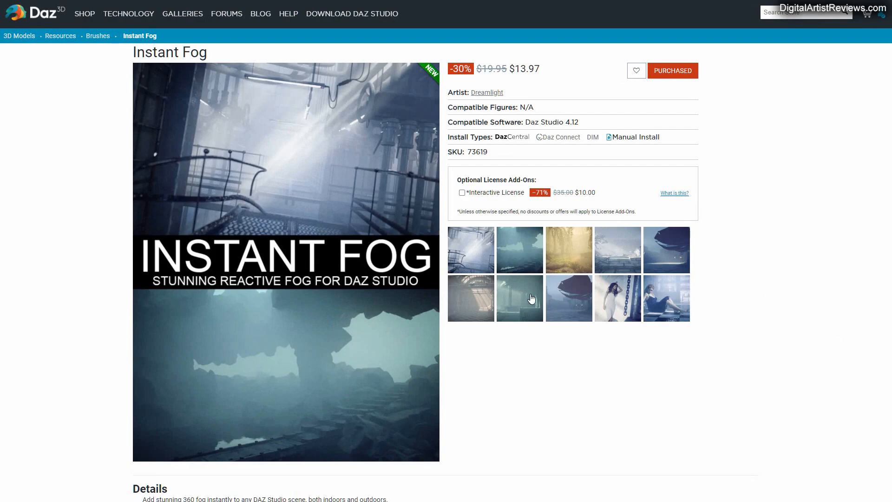
left_click(519, 298)
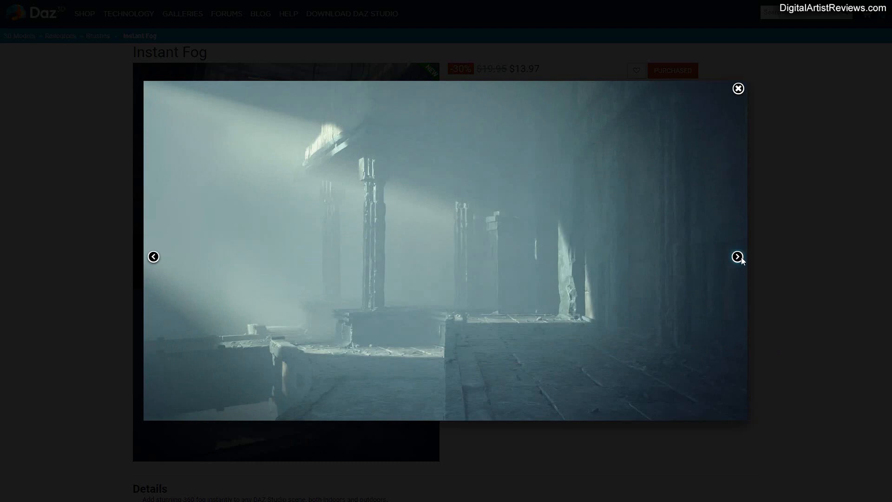
left_click(737, 256)
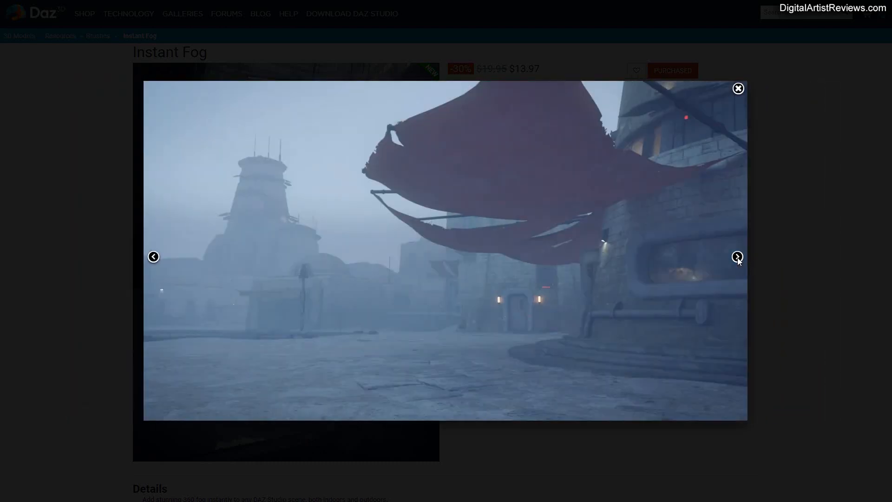
left_click(738, 256)
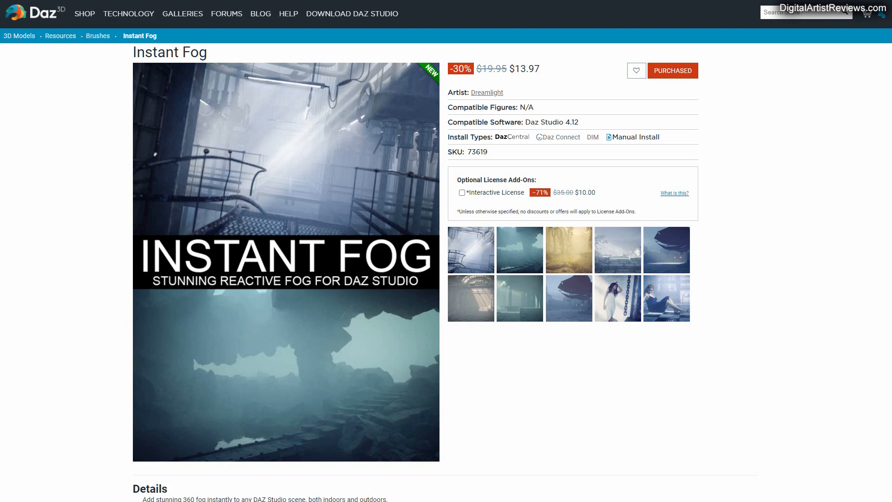
mouse_move(767, 384)
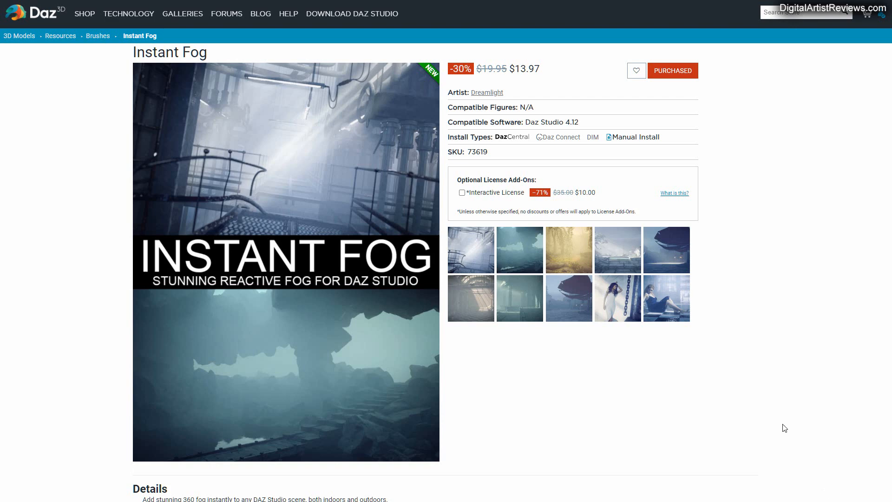
mouse_move(780, 403)
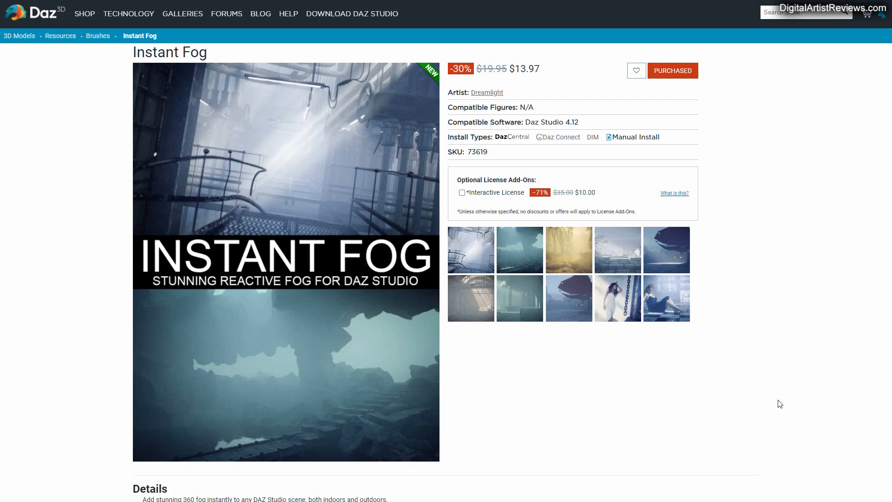